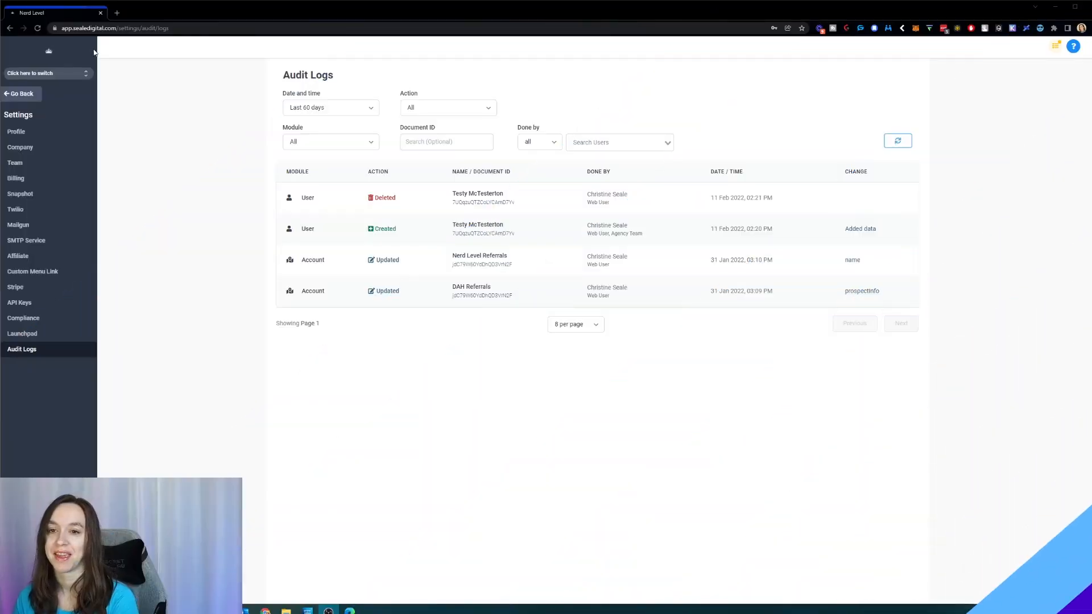
pyautogui.moveTo(216, 269)
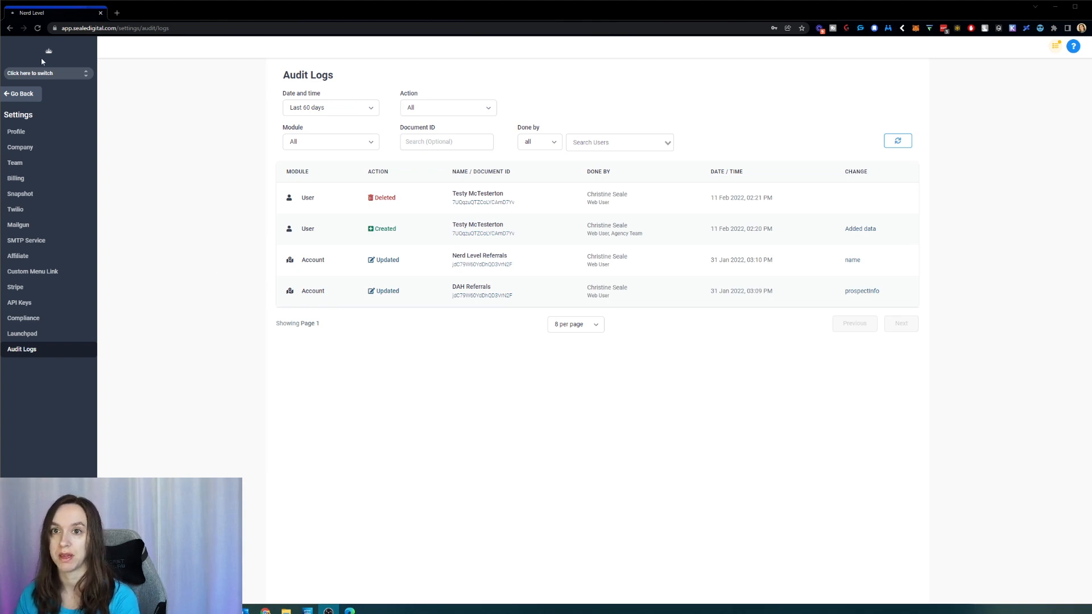
# Review the agency Audit Logs action-type and date-range filter choices, leaving Last 60 days and All
pyautogui.click(45, 73)
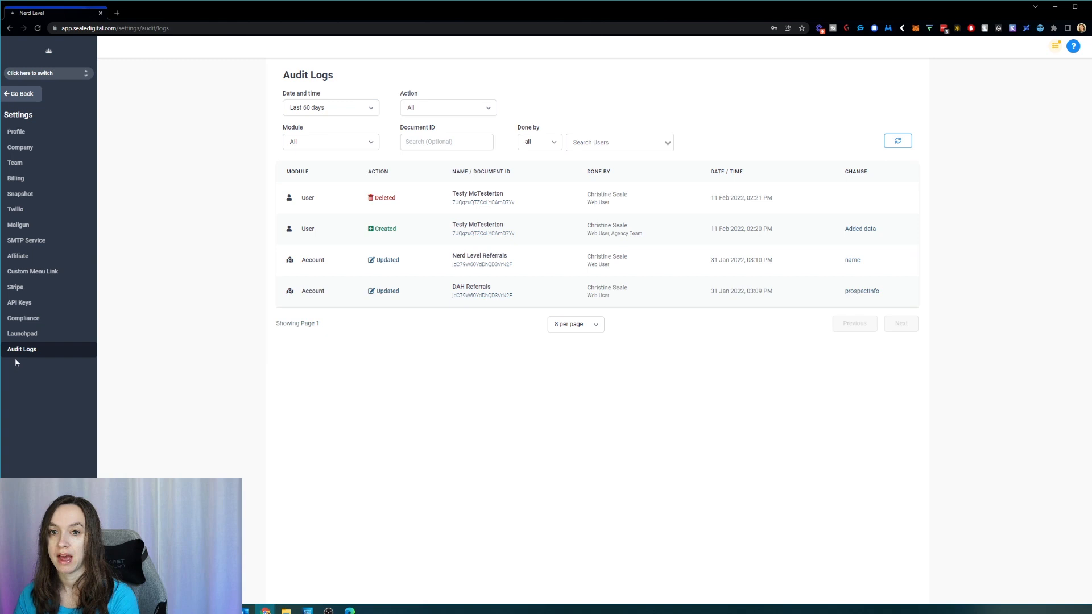
pyautogui.moveTo(864, 255)
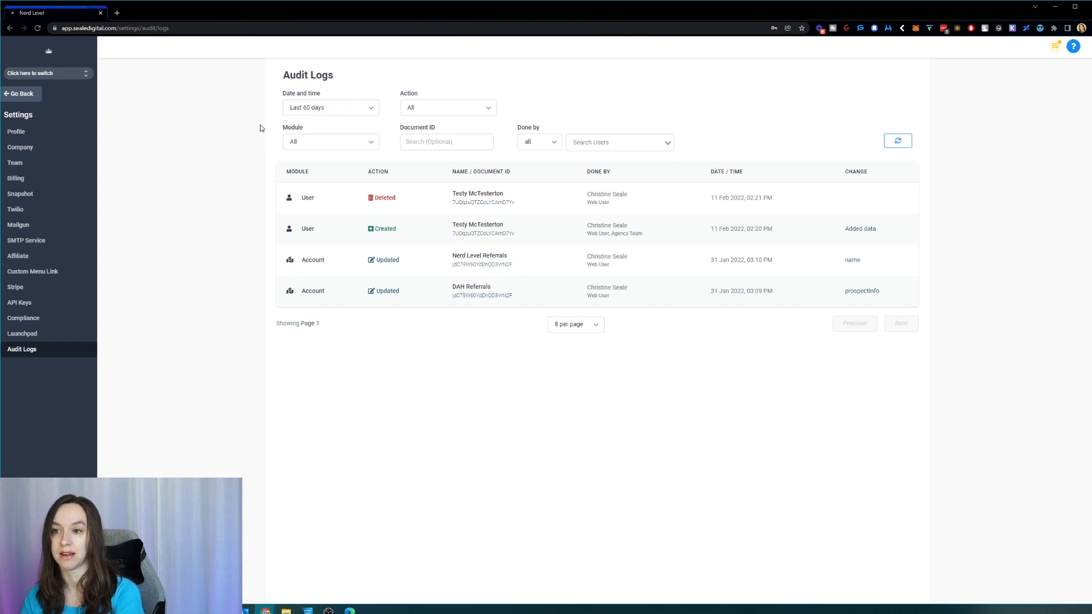
pyautogui.moveTo(271, 168)
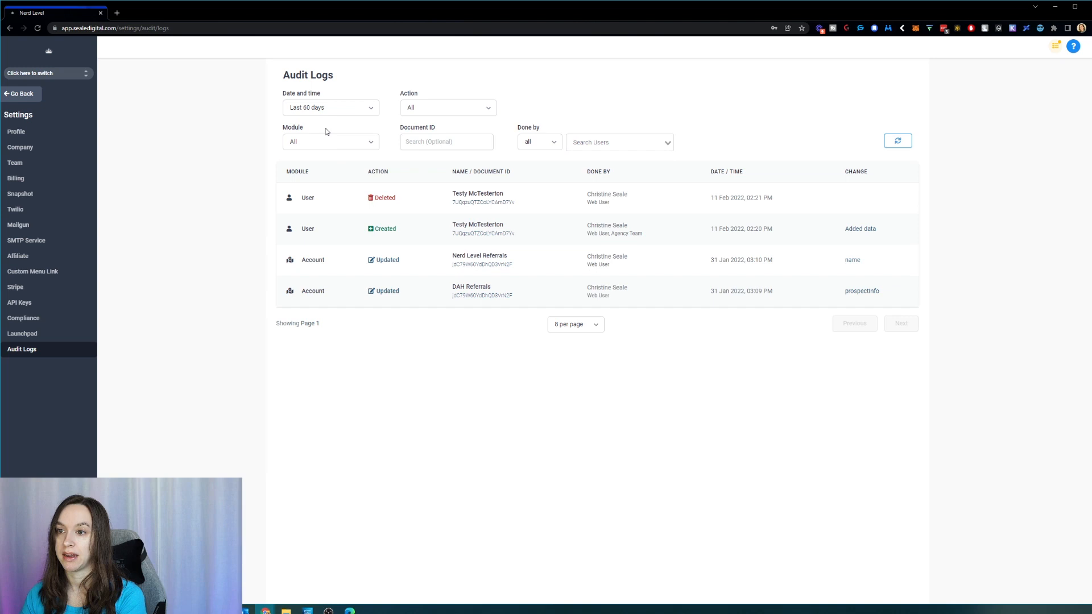
pyautogui.moveTo(332, 132)
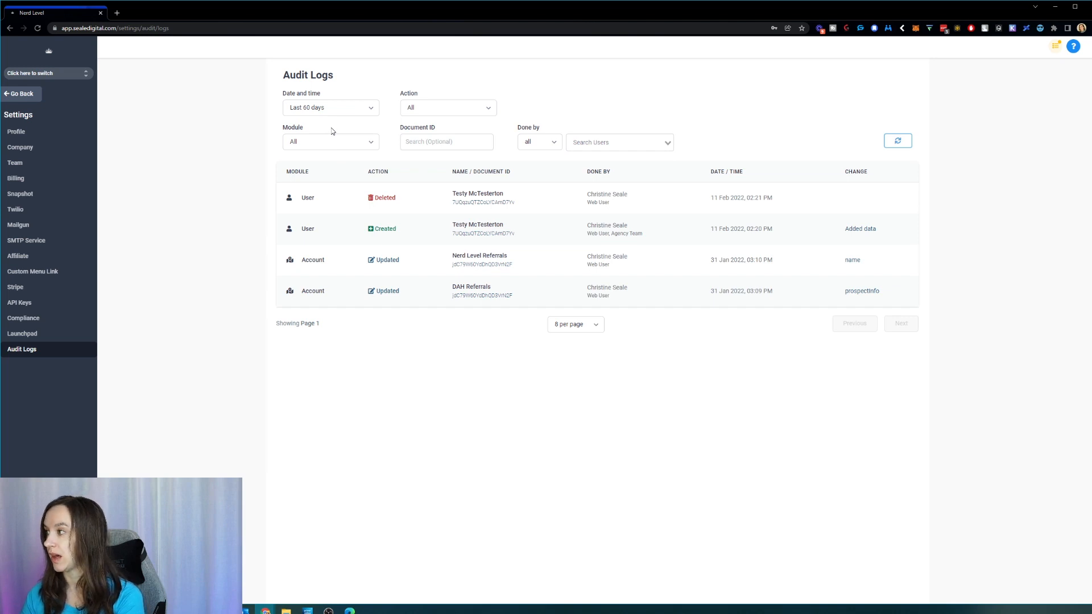
pyautogui.moveTo(306, 205)
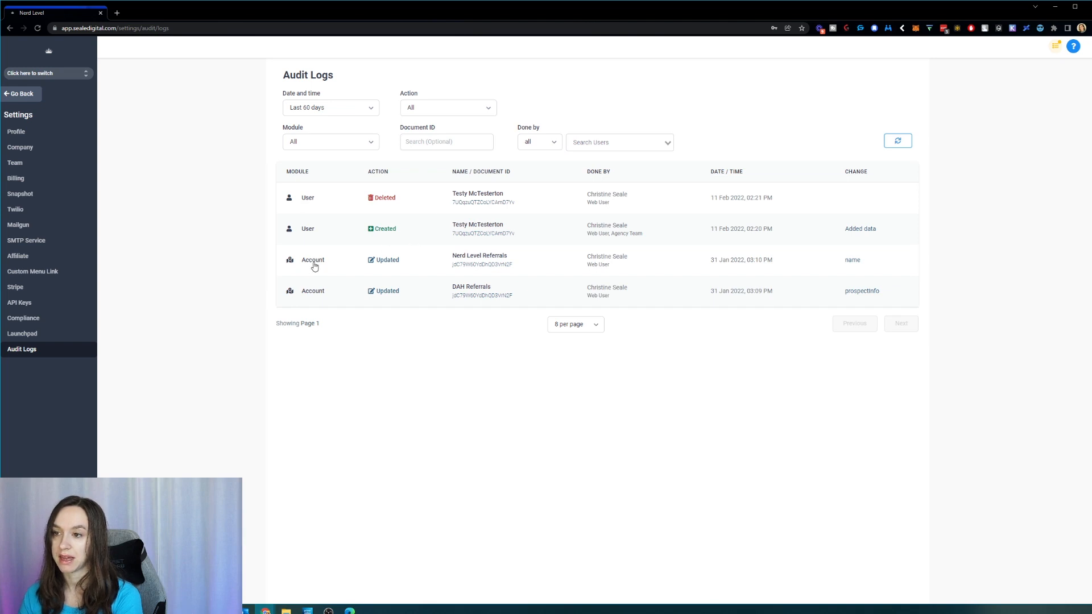
pyautogui.moveTo(324, 275)
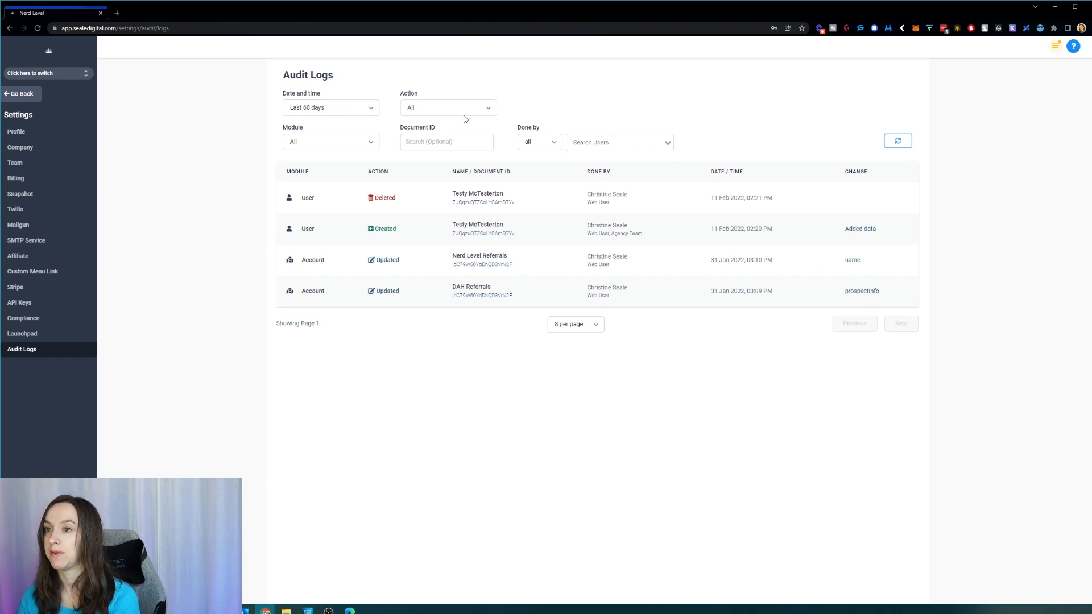
pyautogui.click(448, 107)
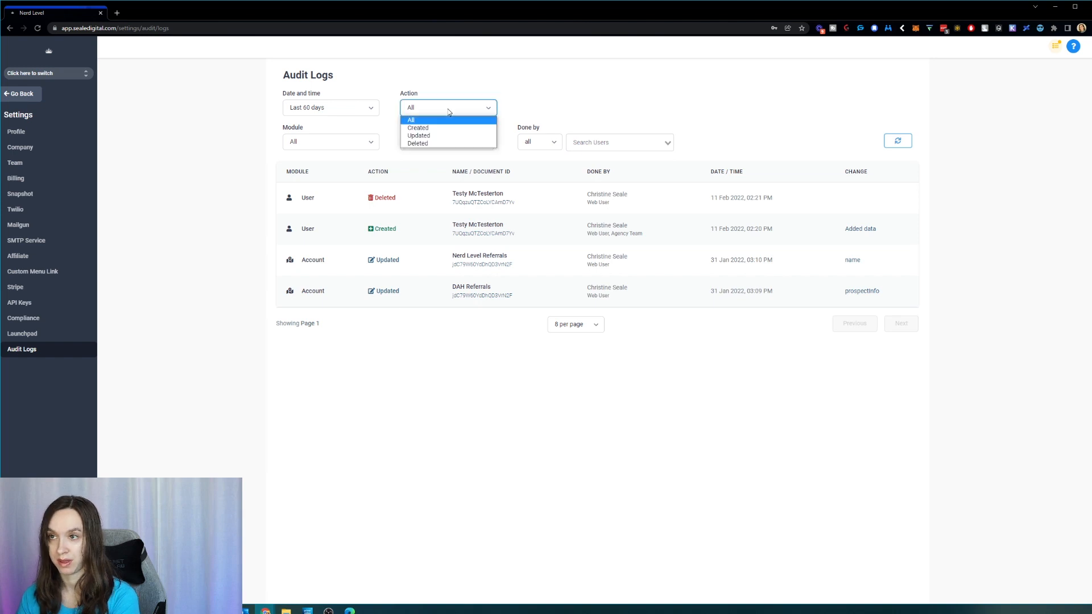
pyautogui.click(330, 107)
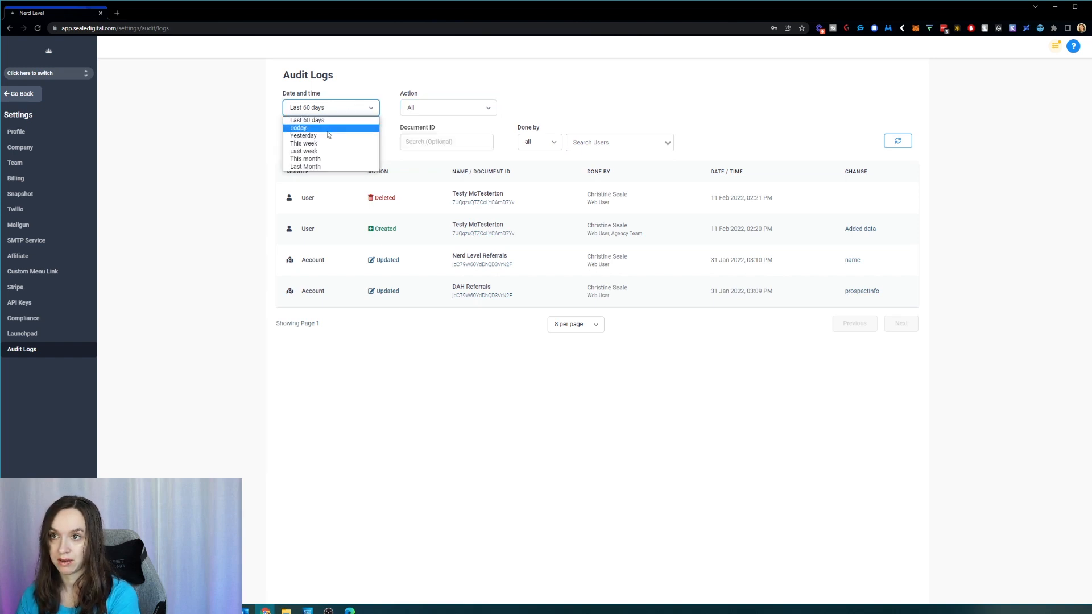
pyautogui.moveTo(334, 166)
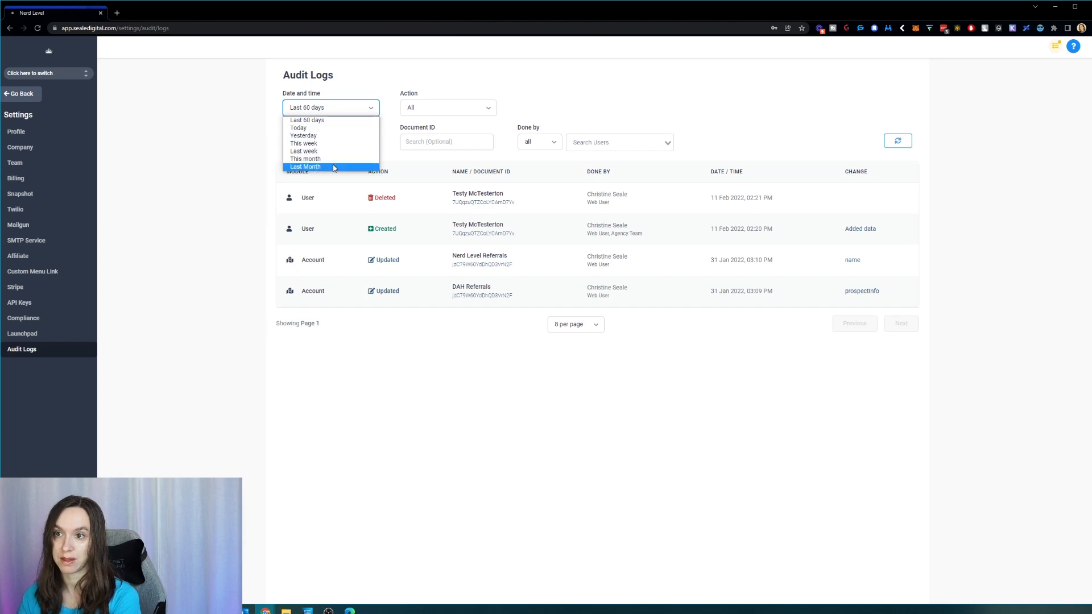
pyautogui.click(392, 97)
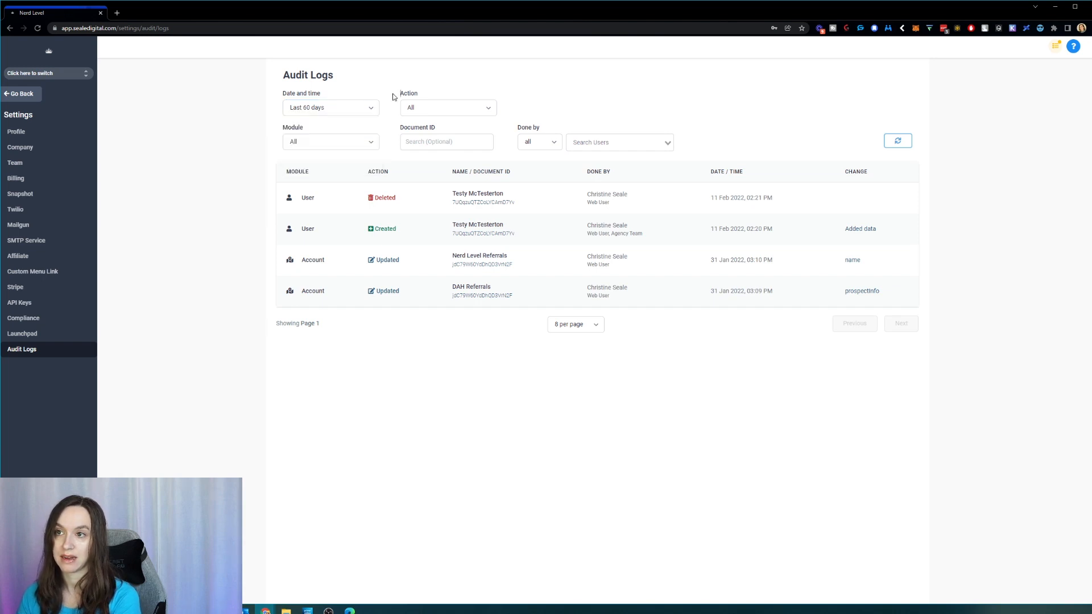
pyautogui.click(448, 107)
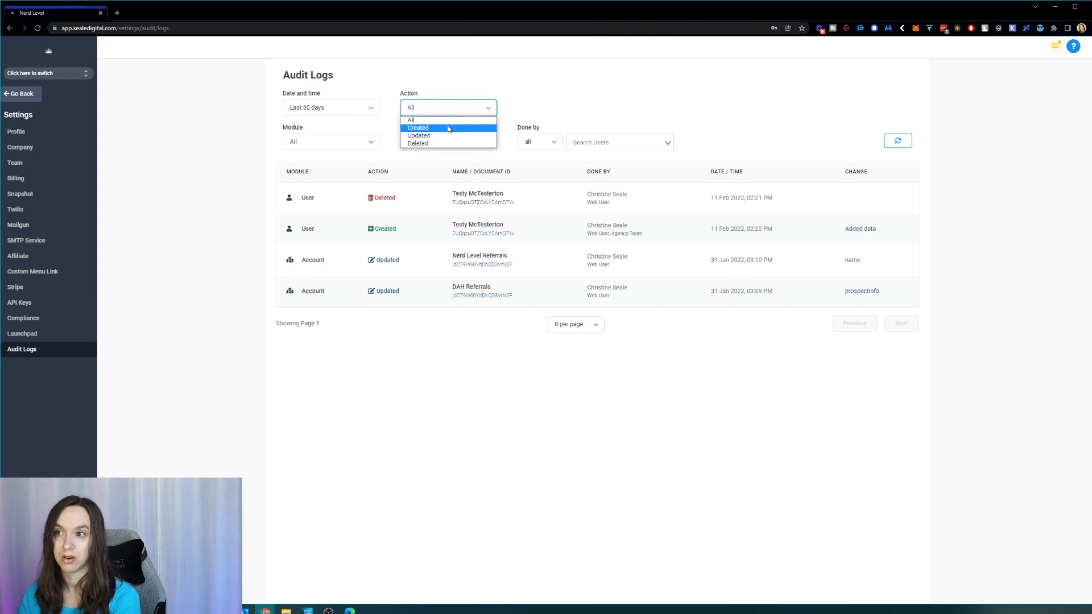
pyautogui.moveTo(432, 144)
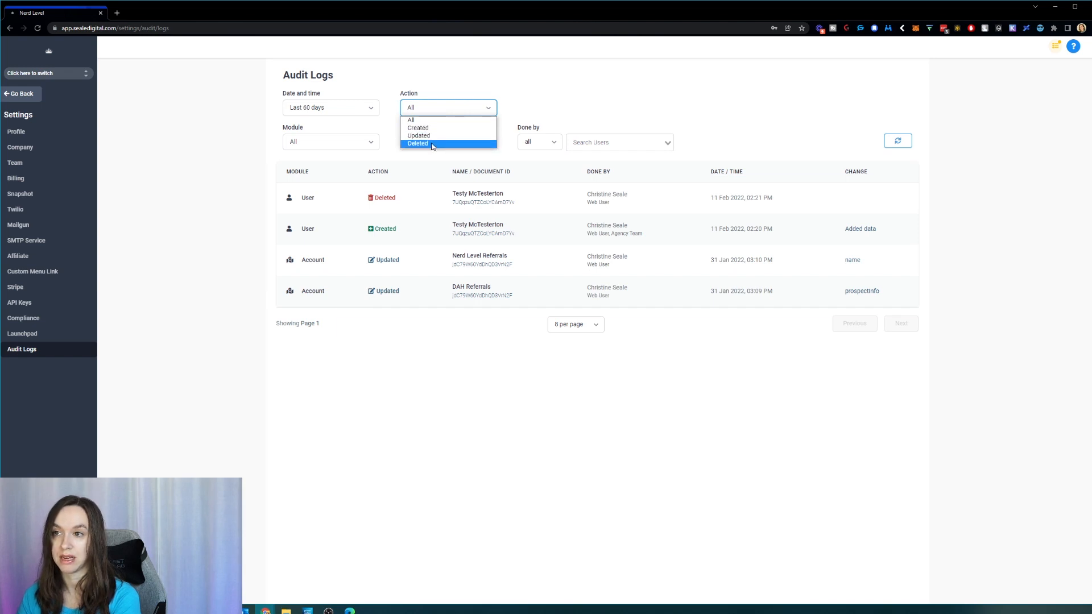
# Review the module, document ID and performed-by filters, leaving all four log entries listed
pyautogui.click(330, 141)
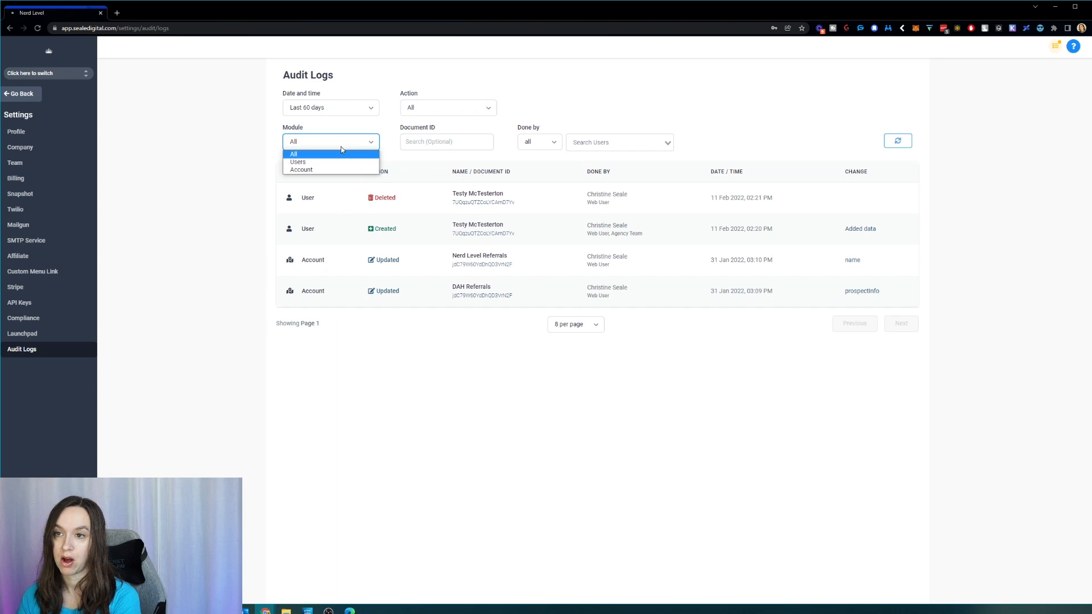
pyautogui.moveTo(385, 147)
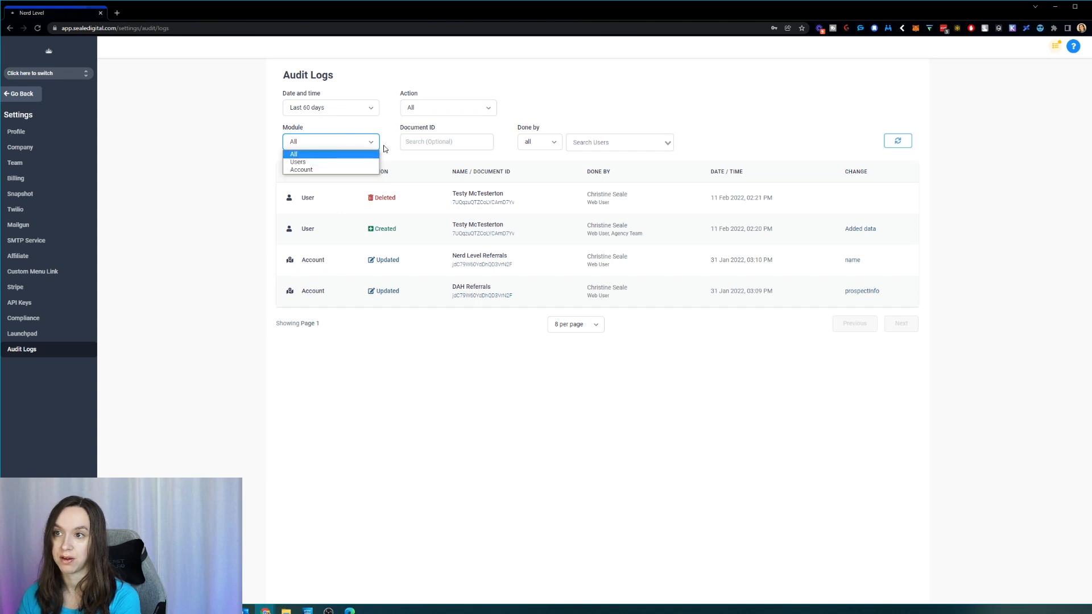
pyautogui.click(446, 141)
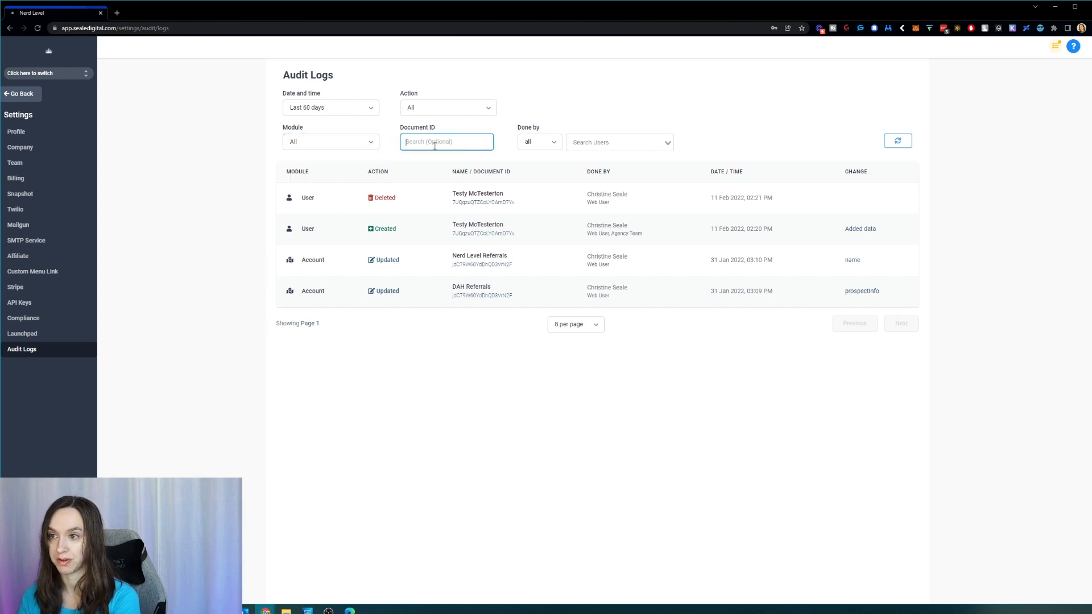
pyautogui.click(539, 142)
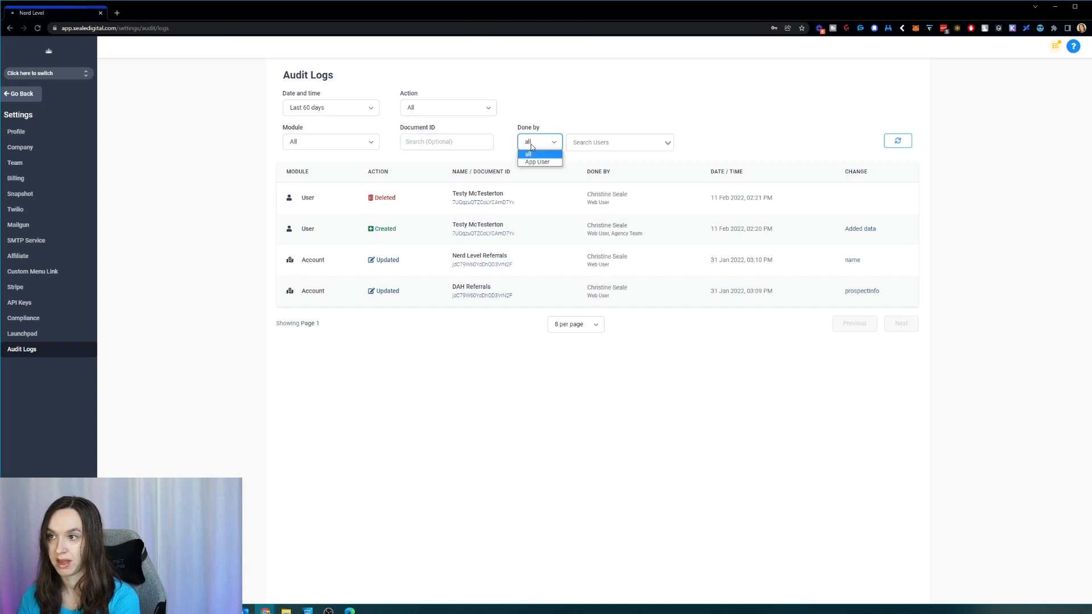
pyautogui.click(528, 155)
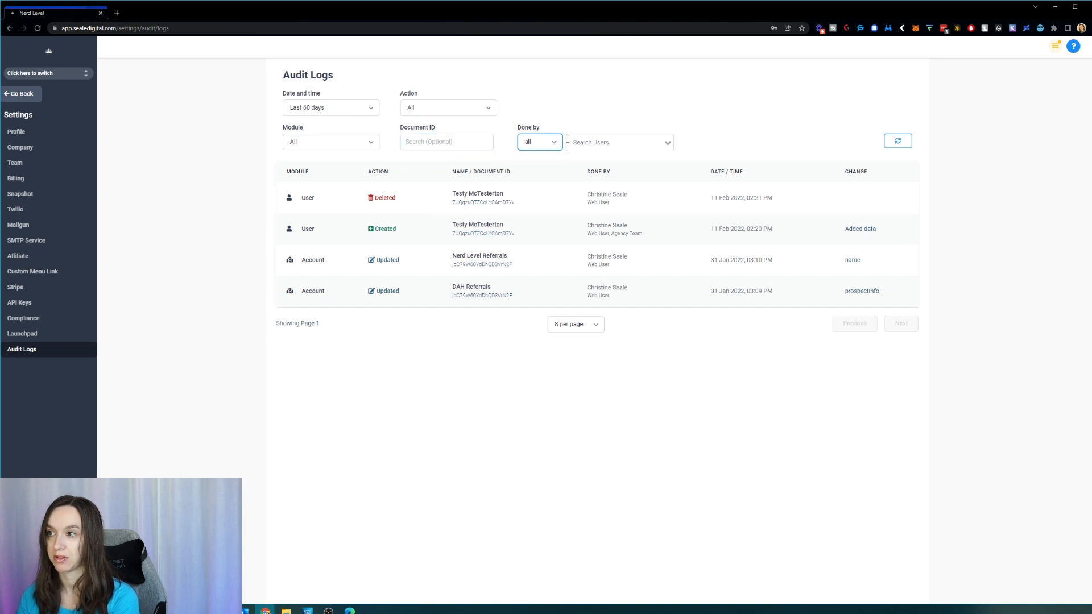
pyautogui.moveTo(714, 147)
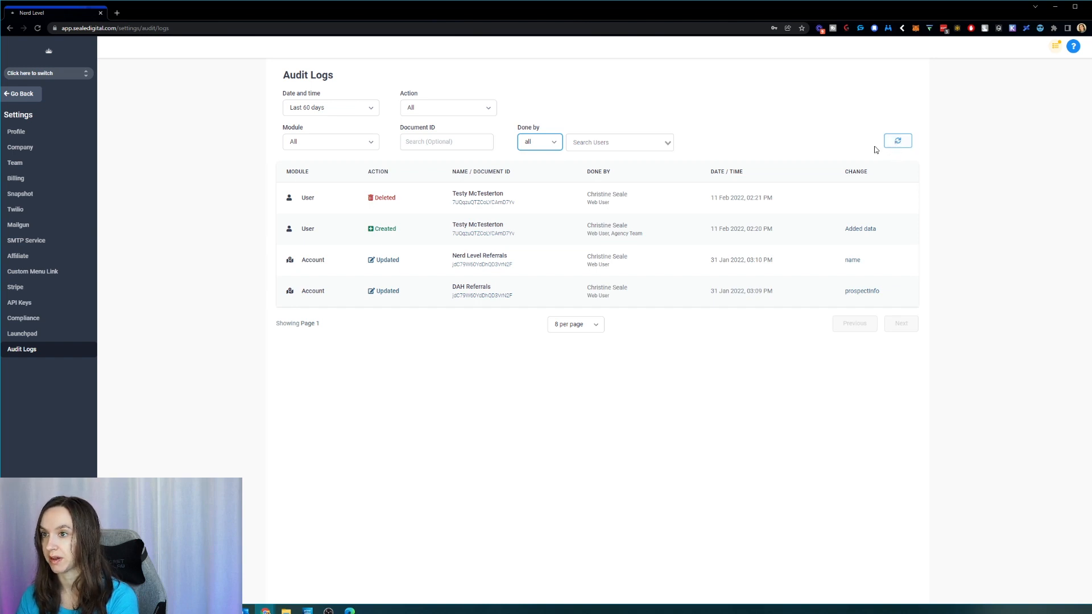
pyautogui.moveTo(765, 177)
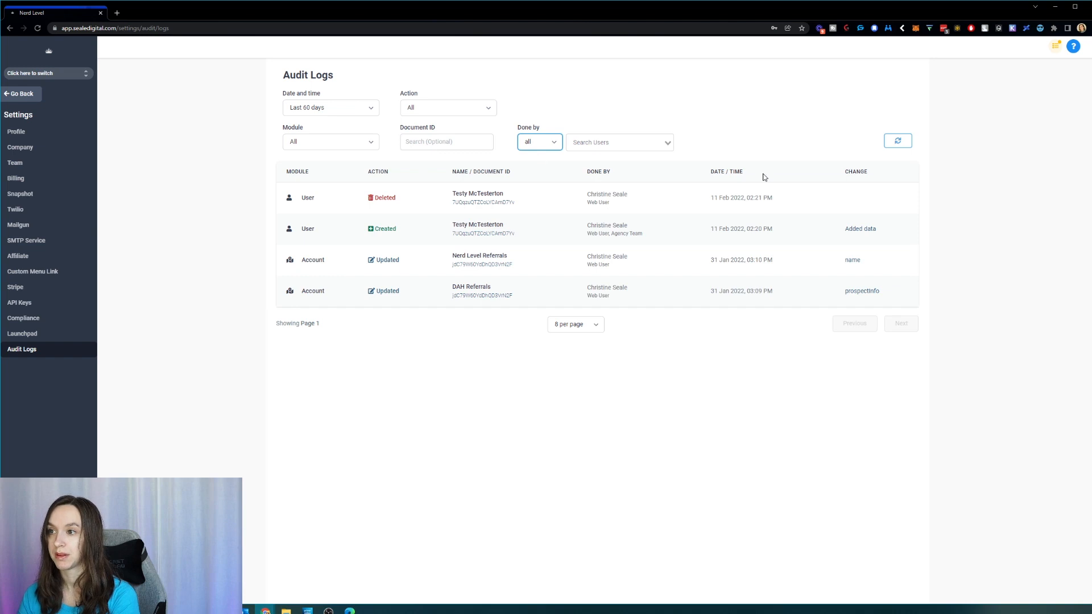
pyautogui.moveTo(340, 147)
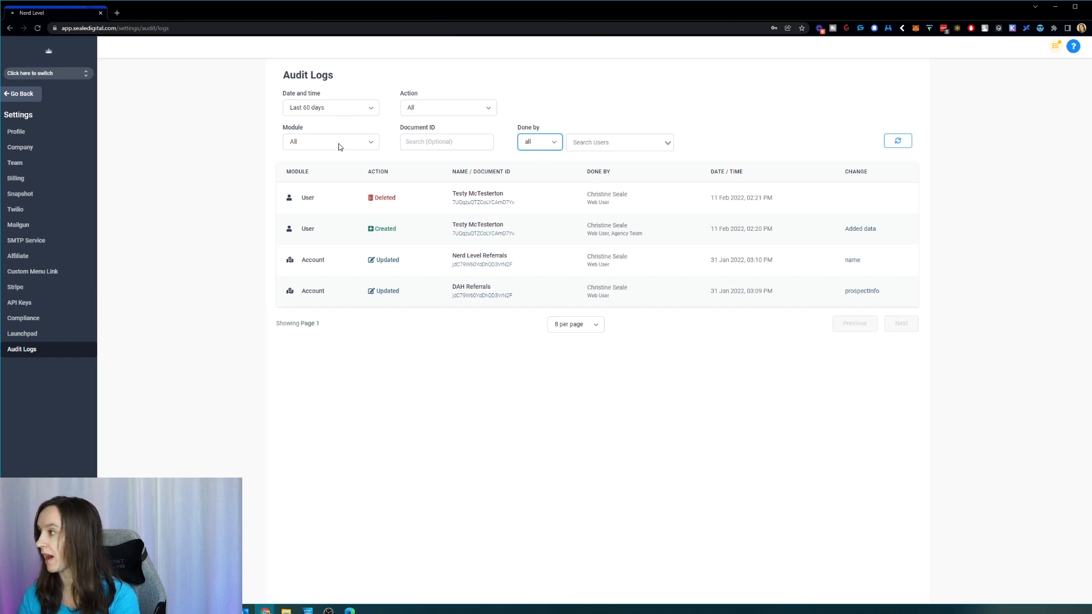
pyautogui.click(330, 141)
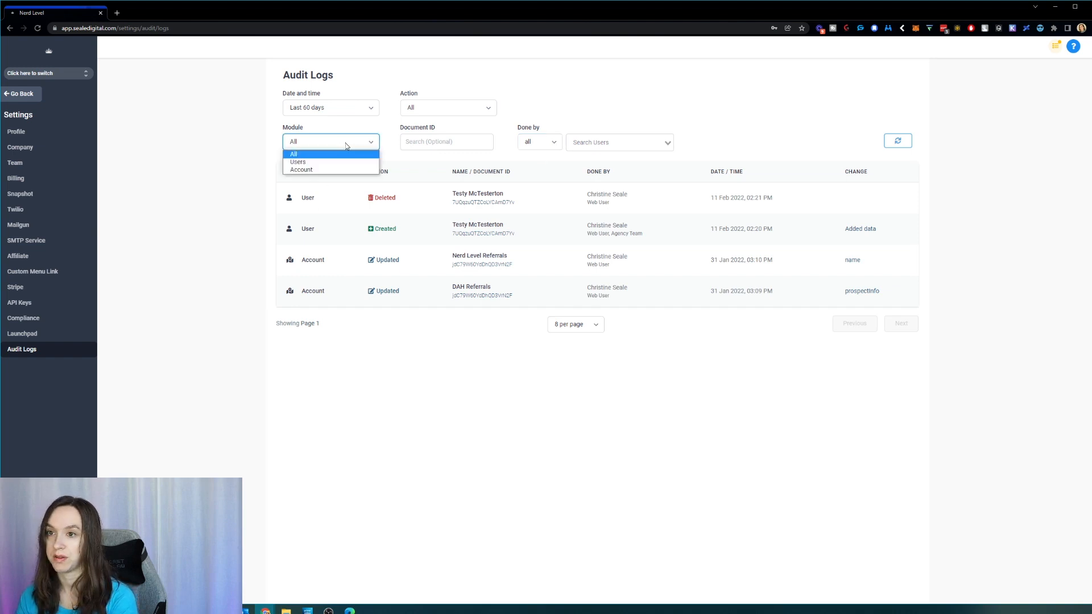
pyautogui.click(298, 162)
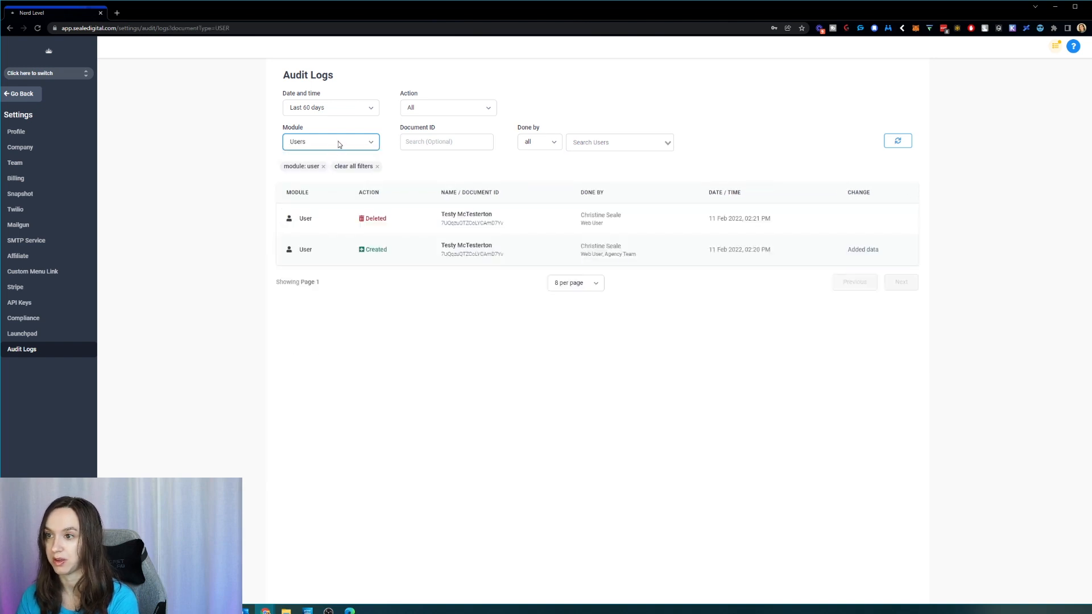
pyautogui.click(354, 166)
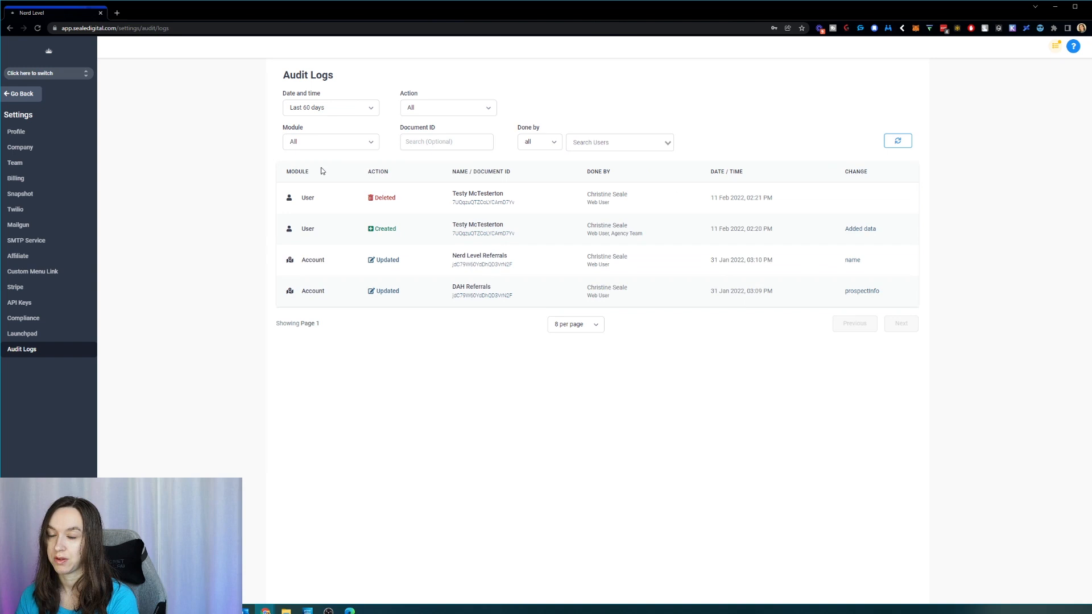
pyautogui.click(331, 141)
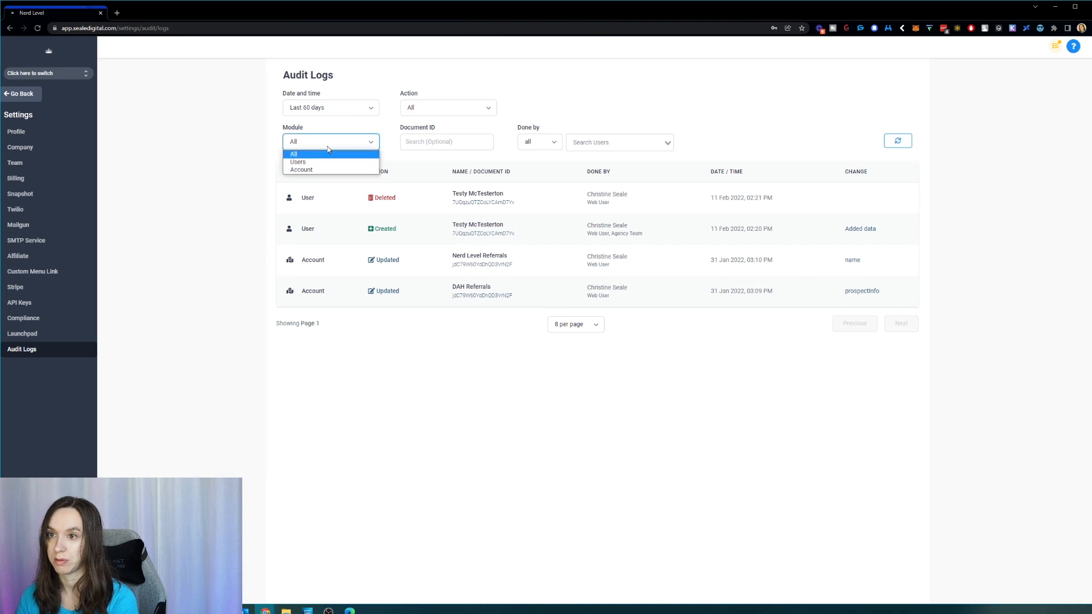
pyautogui.click(301, 170)
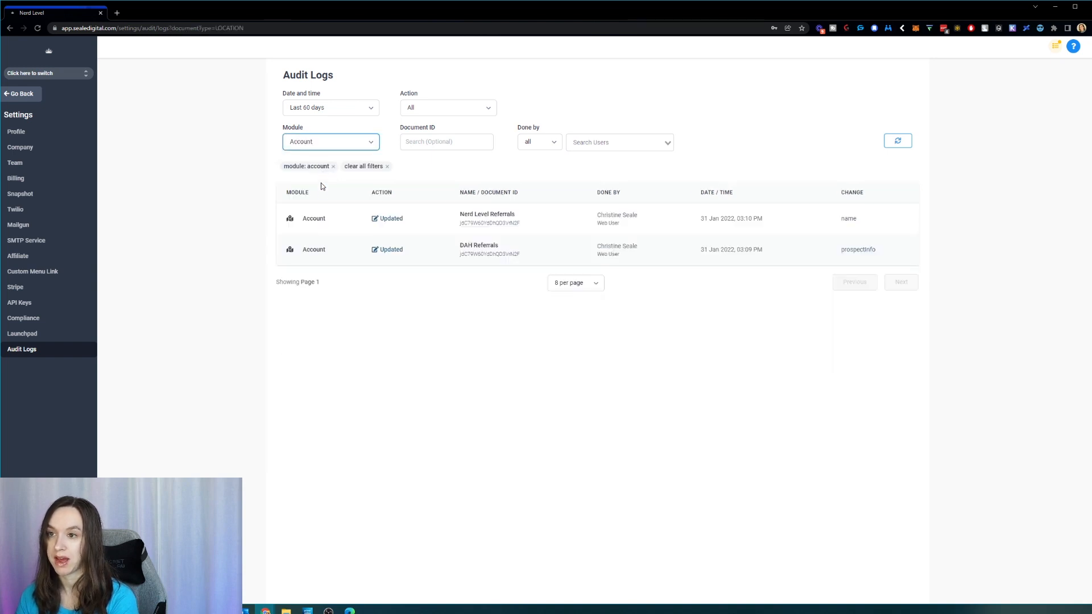
pyautogui.click(364, 166)
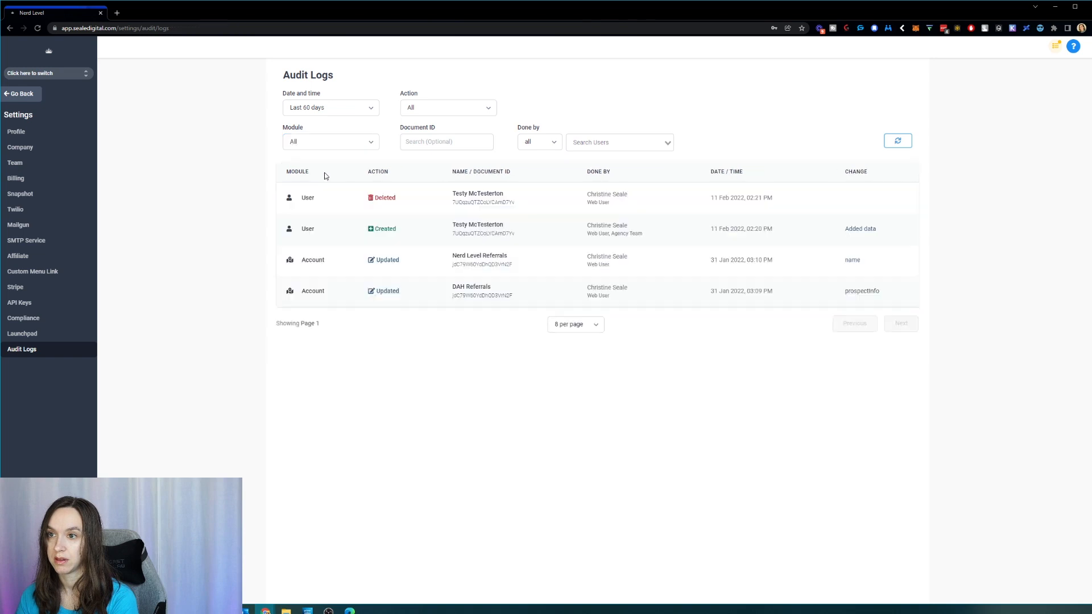
pyautogui.moveTo(324, 143)
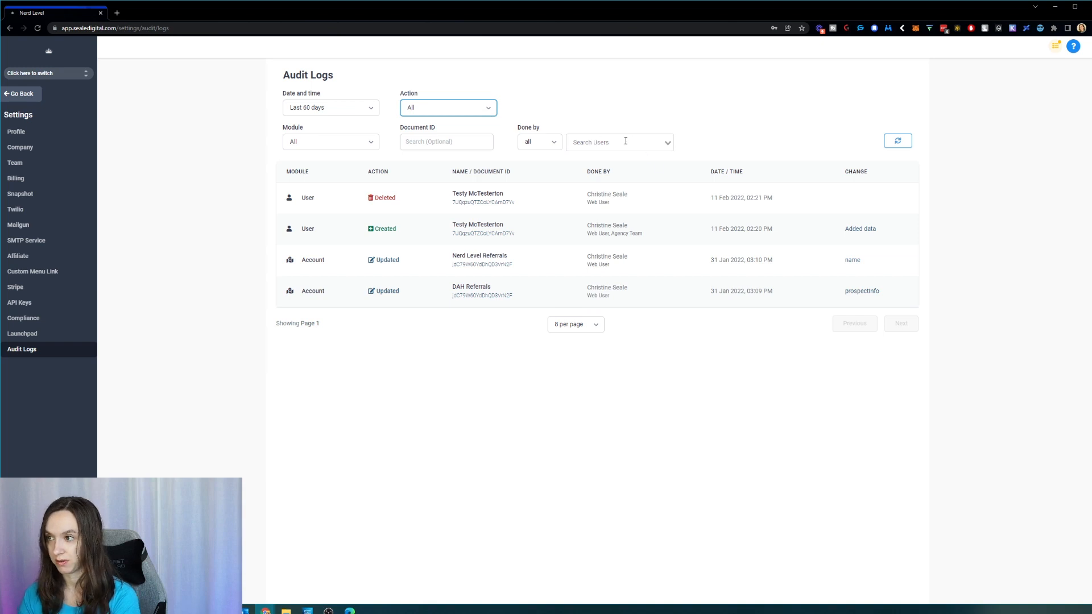
pyautogui.moveTo(596, 150)
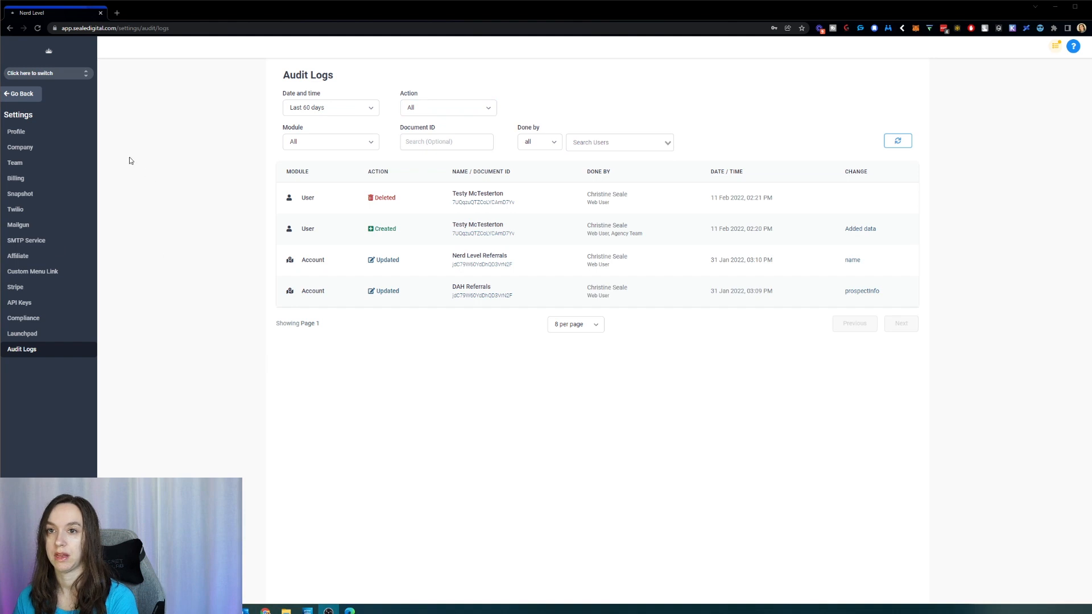
# Switch into the test sub-account, pass Labs, and view its empty Audit Logs page
pyautogui.click(48, 73)
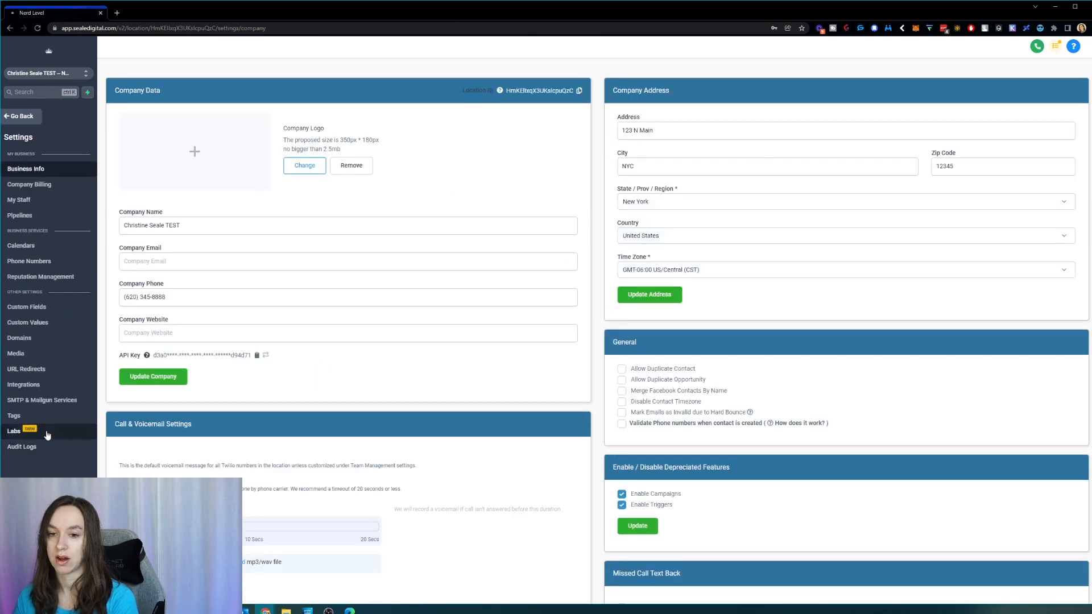
pyautogui.click(14, 430)
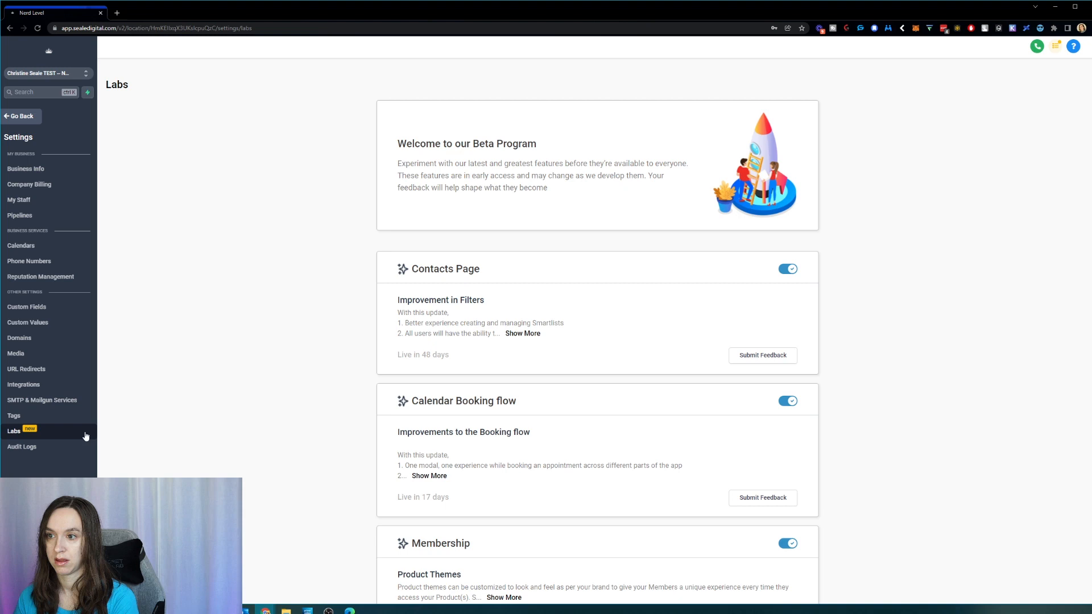
pyautogui.click(22, 446)
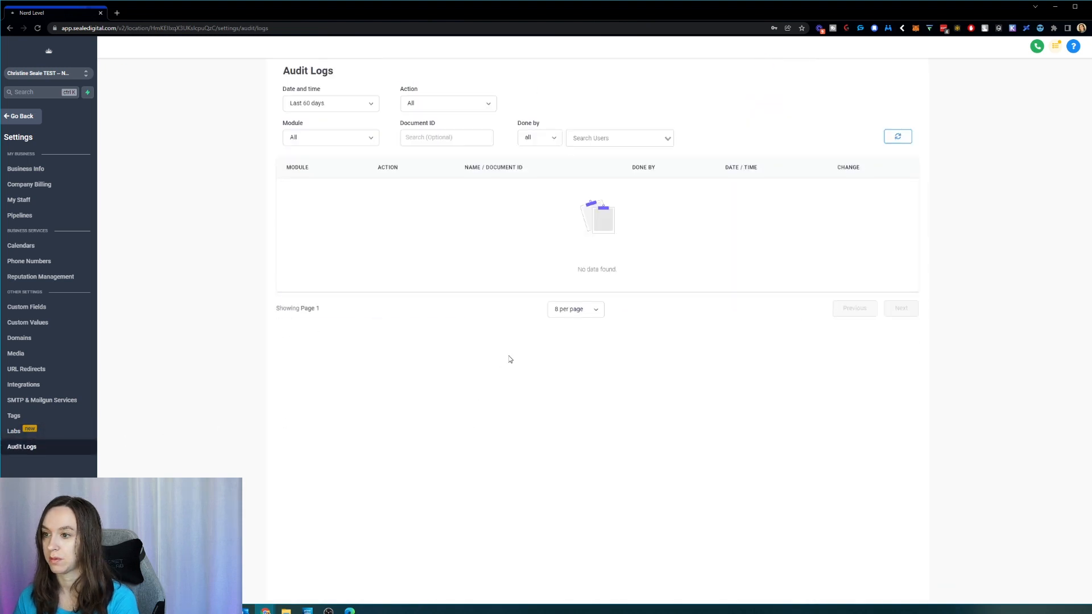
pyautogui.moveTo(605, 224)
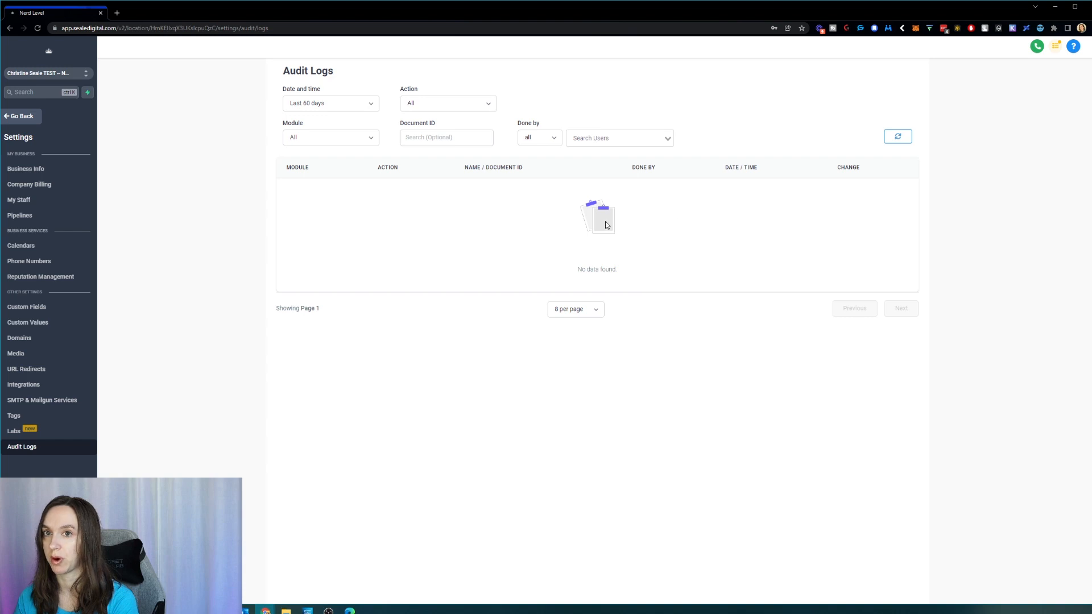
pyautogui.moveTo(546, 220)
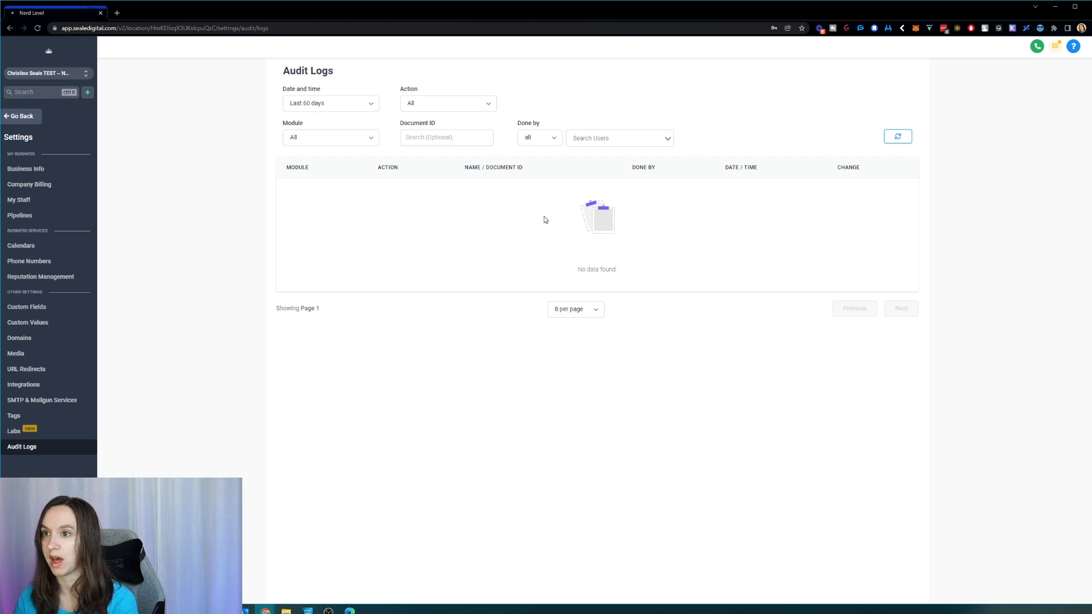
pyautogui.moveTo(369, 146)
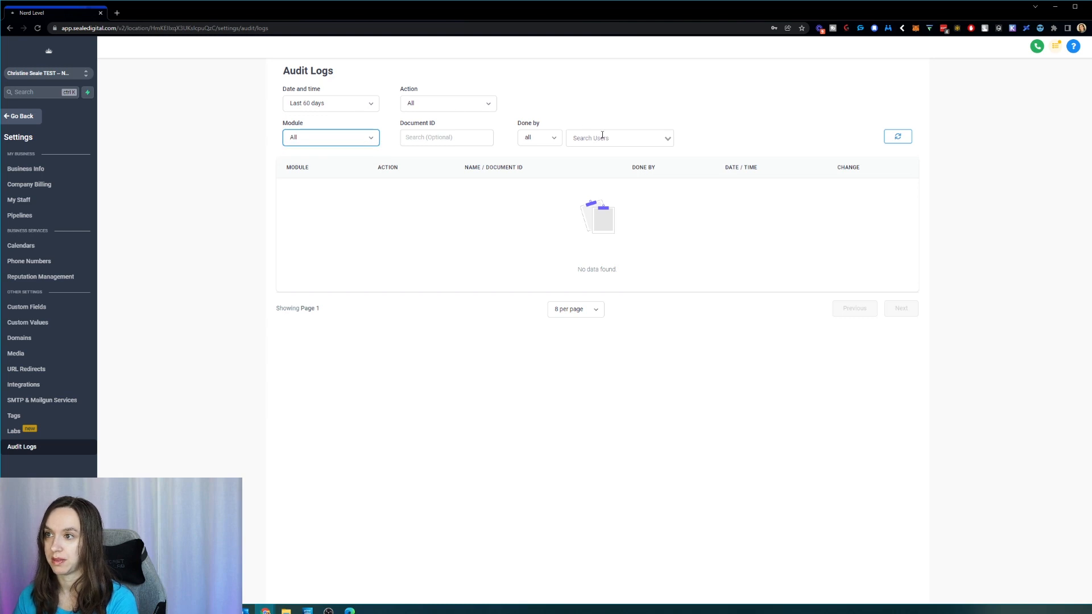
pyautogui.click(449, 102)
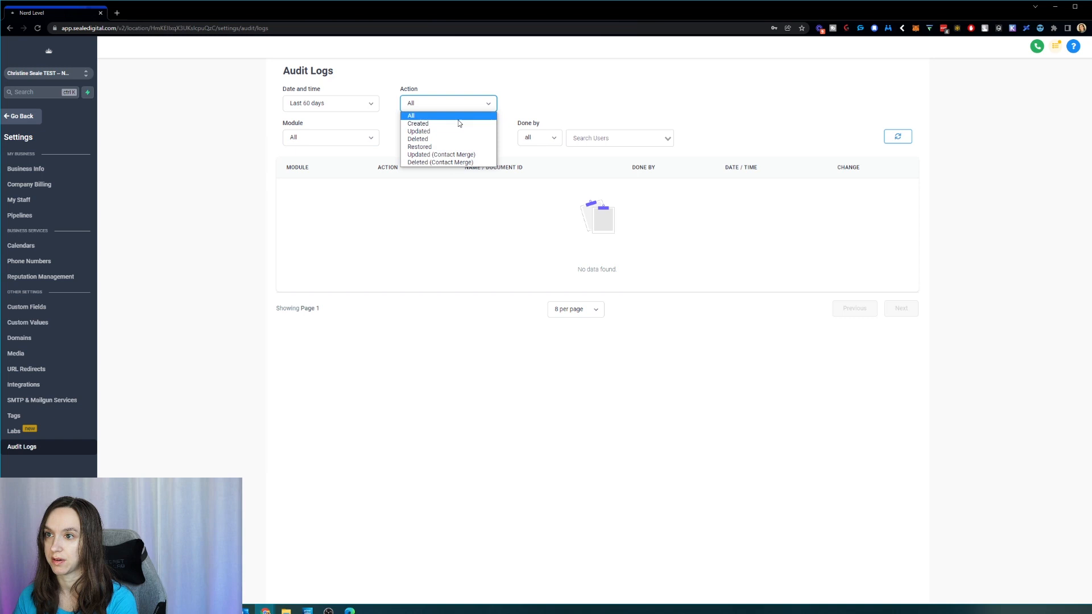
pyautogui.moveTo(445, 158)
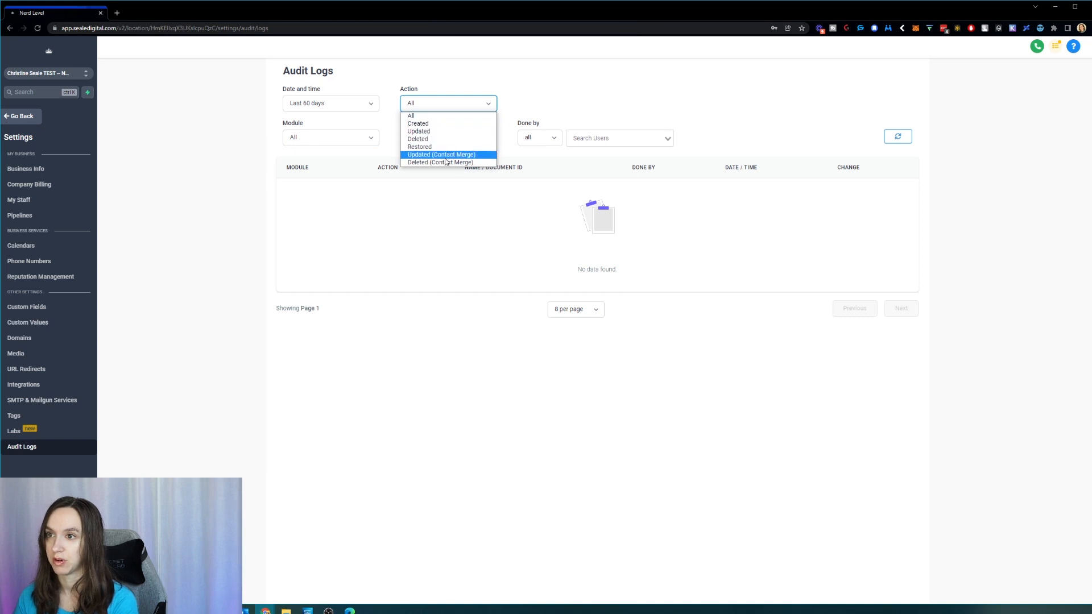
pyautogui.moveTo(448, 164)
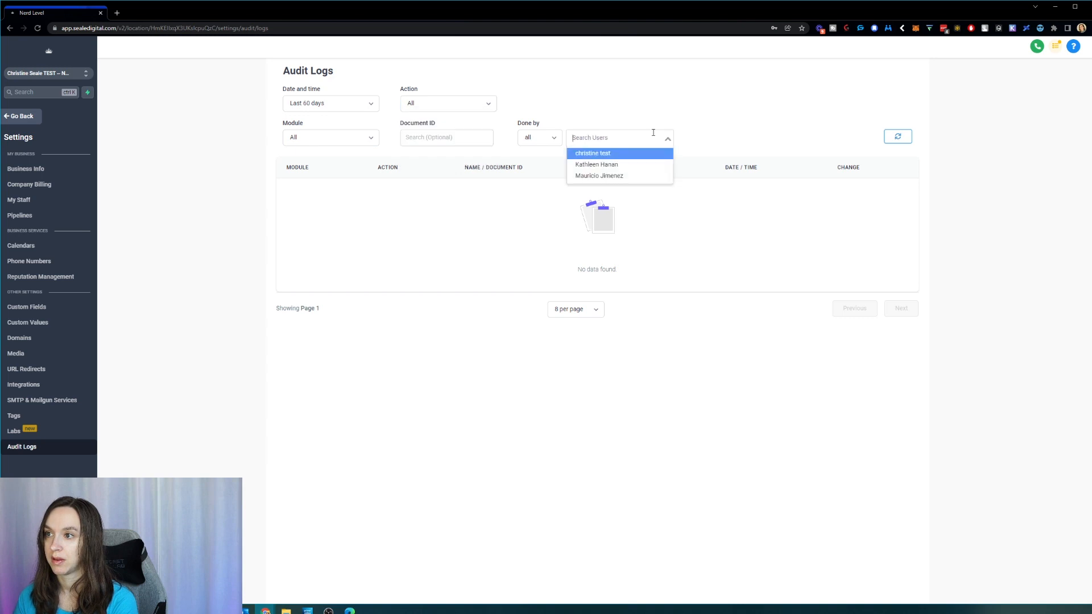
pyautogui.click(446, 137)
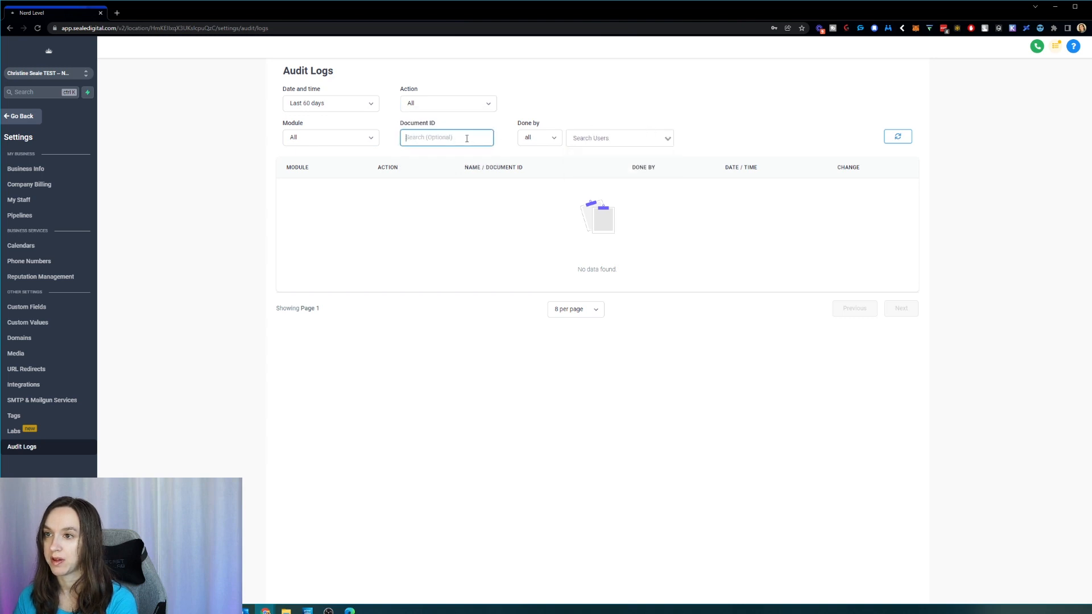